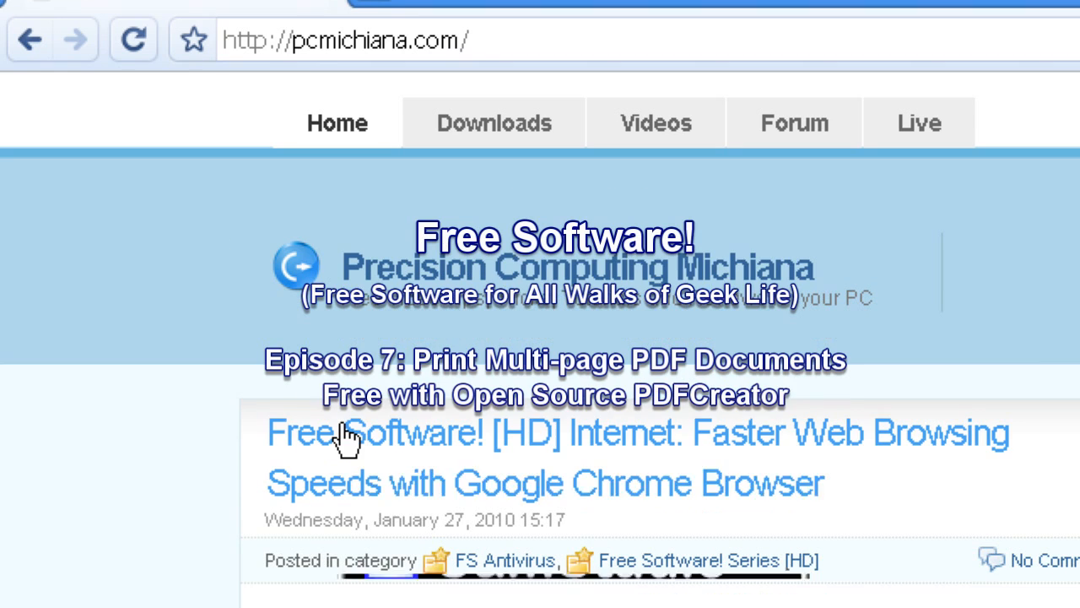
Step: Scroll pcmichiana.com to the free software list showing PDFCreator, then return to the desktop
scroll(down, 3)
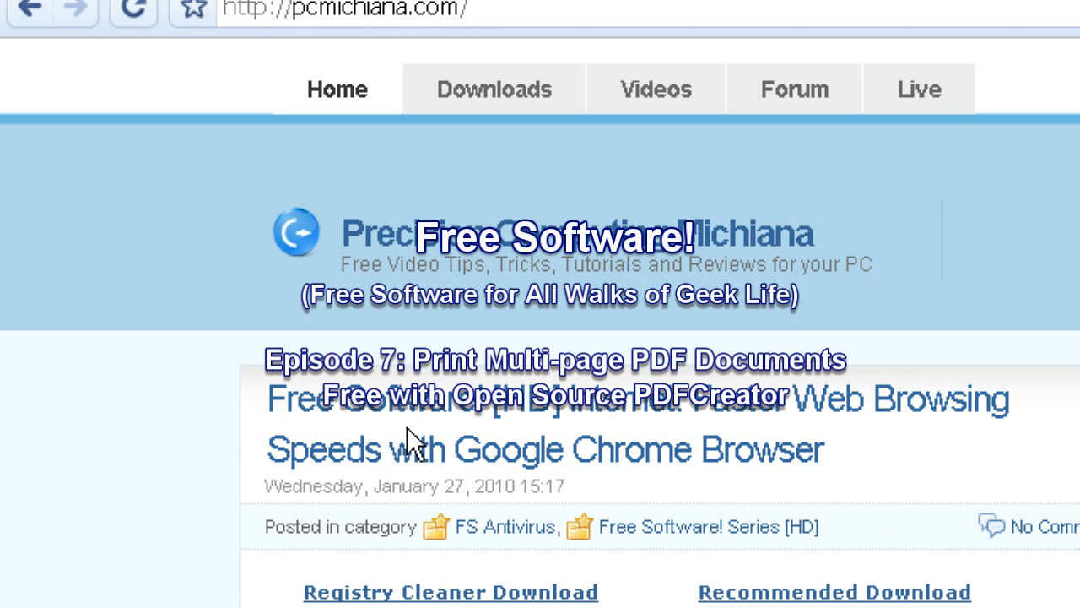
mouse_move(396, 435)
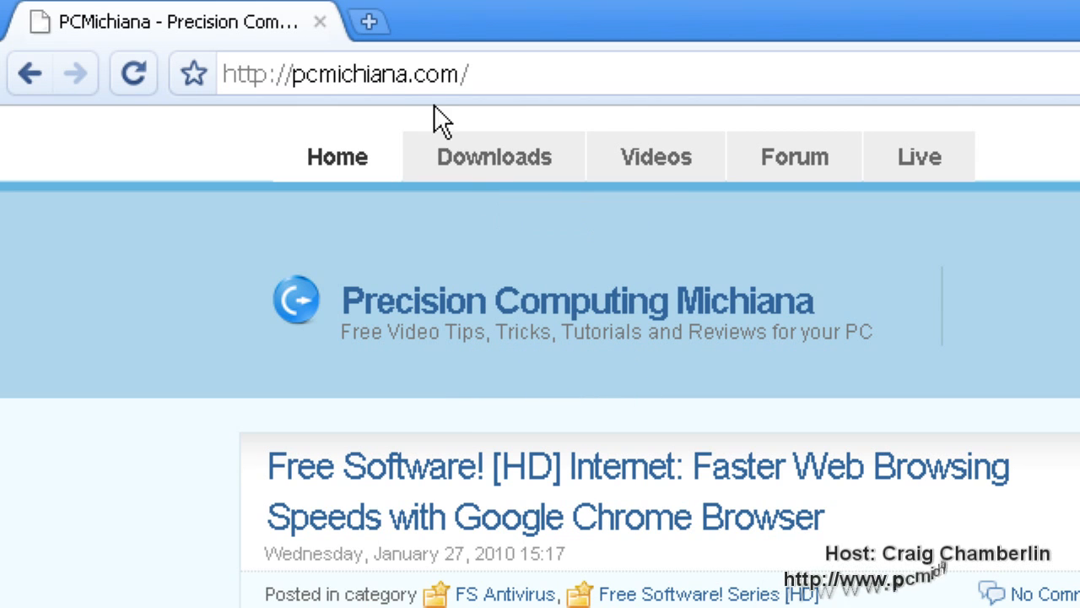
click(493, 156)
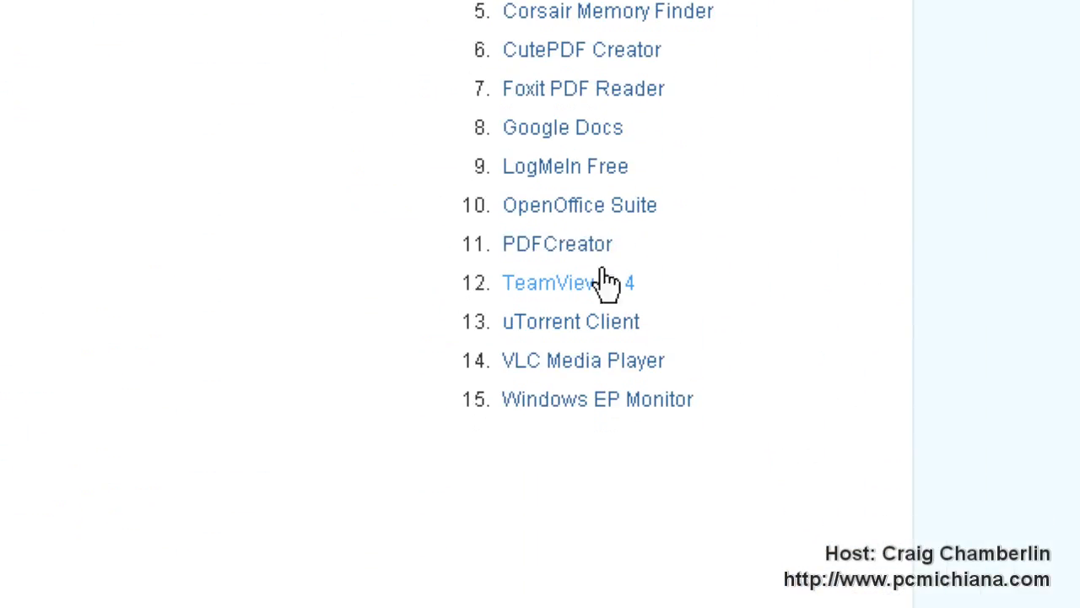
mouse_move(578, 244)
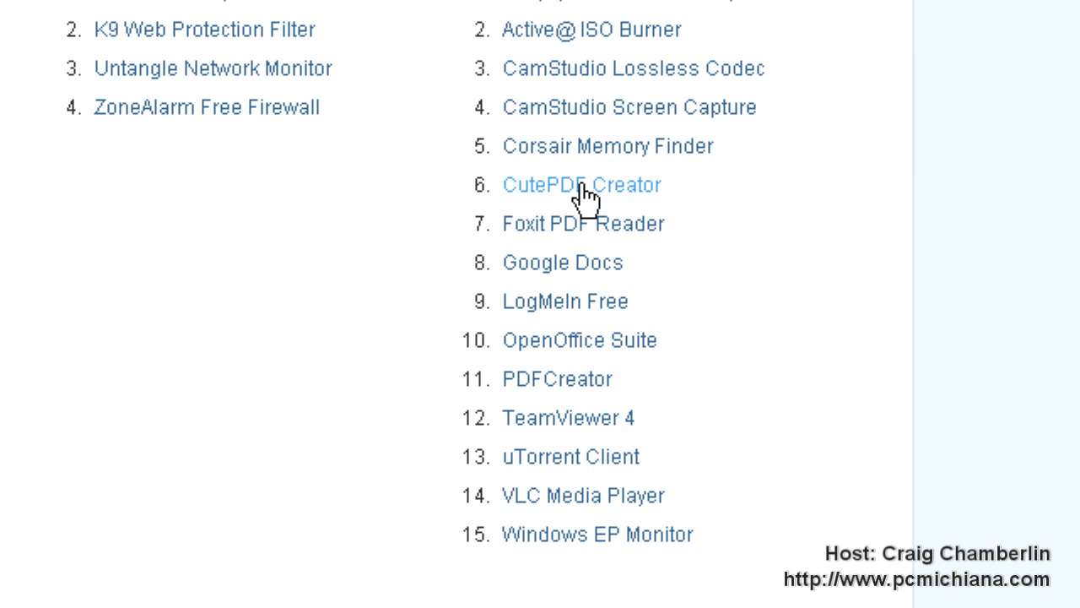
mouse_move(557, 378)
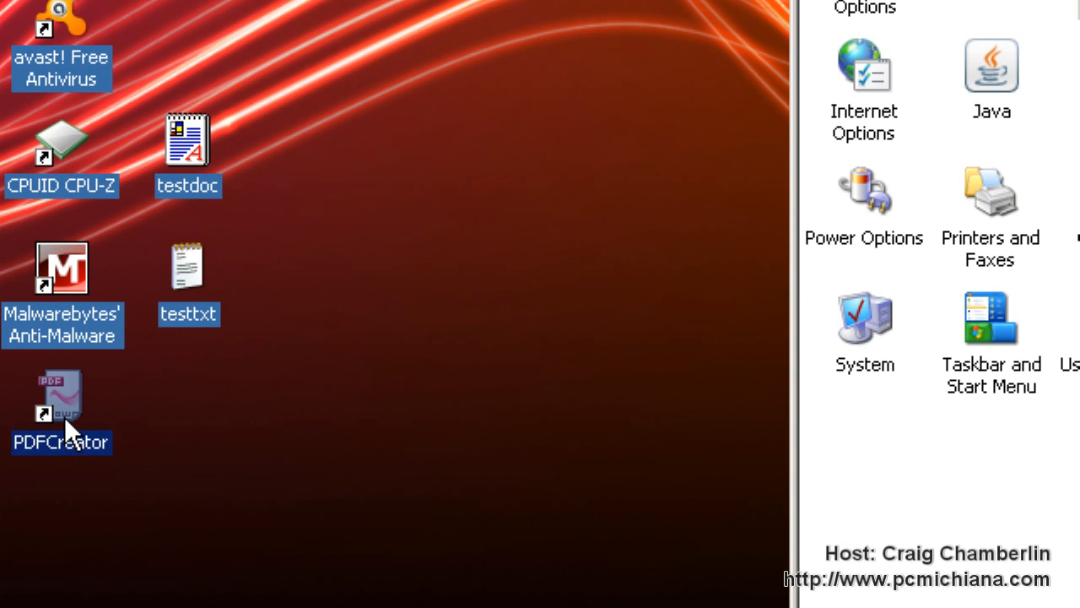
Step: Launch PDFCreator from its desktop shortcut to open the empty print monitor
double_click(61, 388)
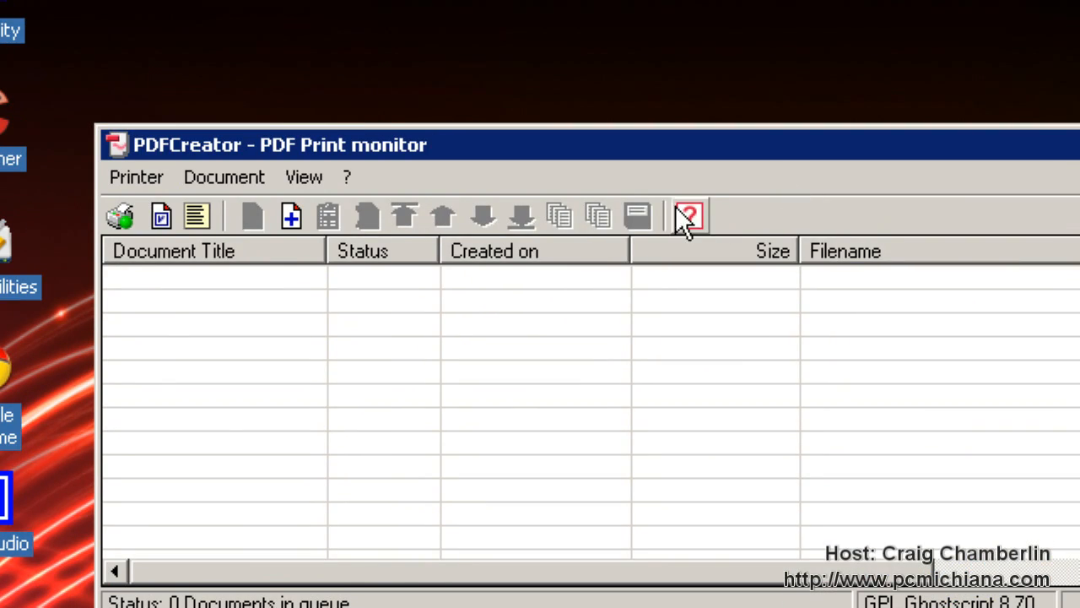
mouse_move(403, 206)
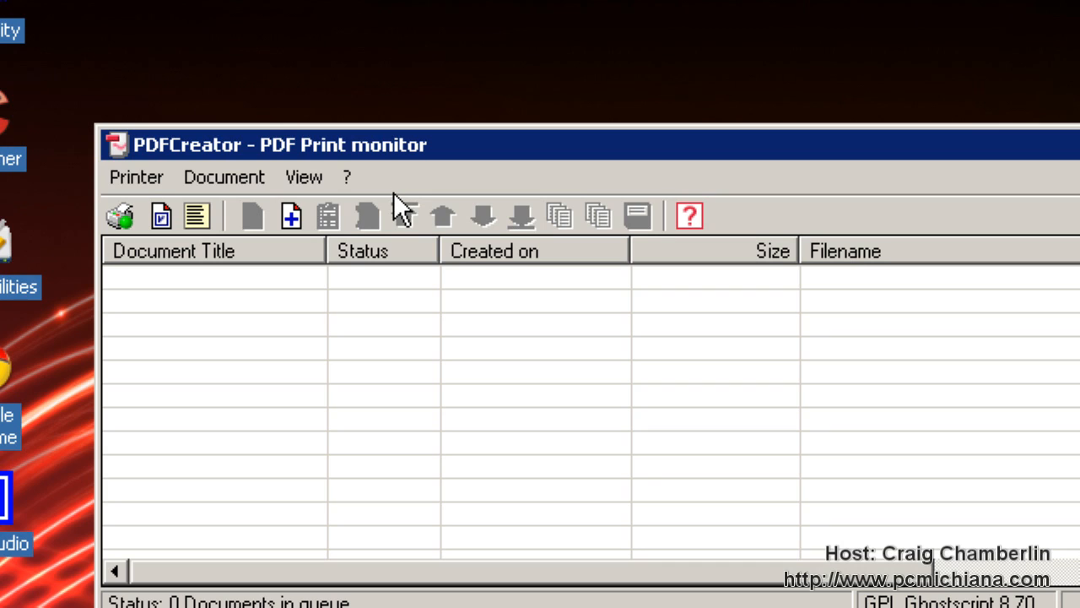
mouse_move(390, 221)
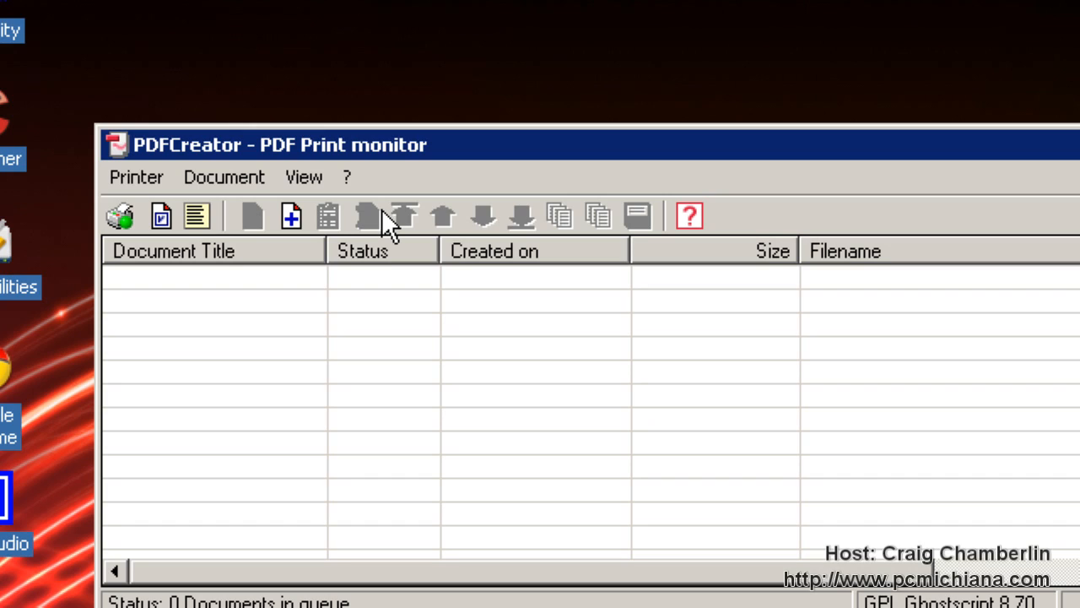
mouse_move(367, 207)
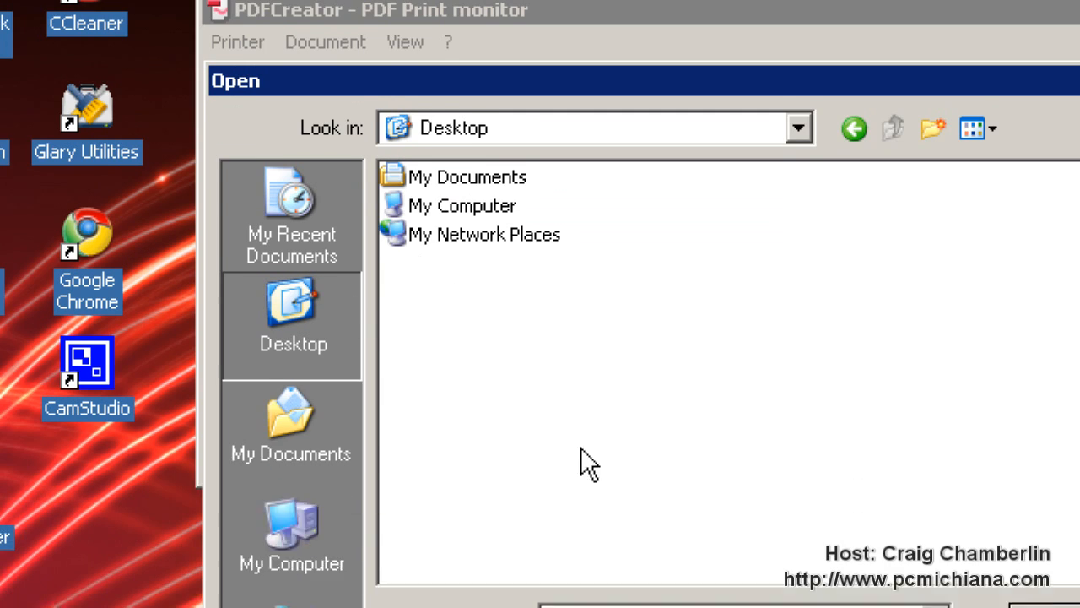
Step: Queue testdoc via All files, accept PDFCreator as default printer, and choose Wait - Collect
click(901, 364)
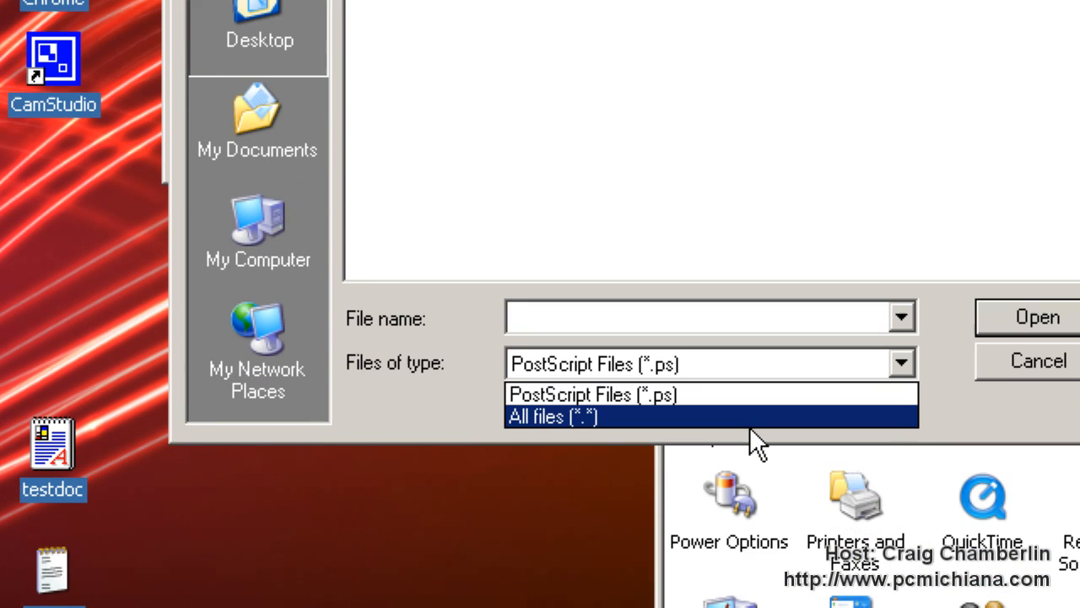
mouse_move(734, 431)
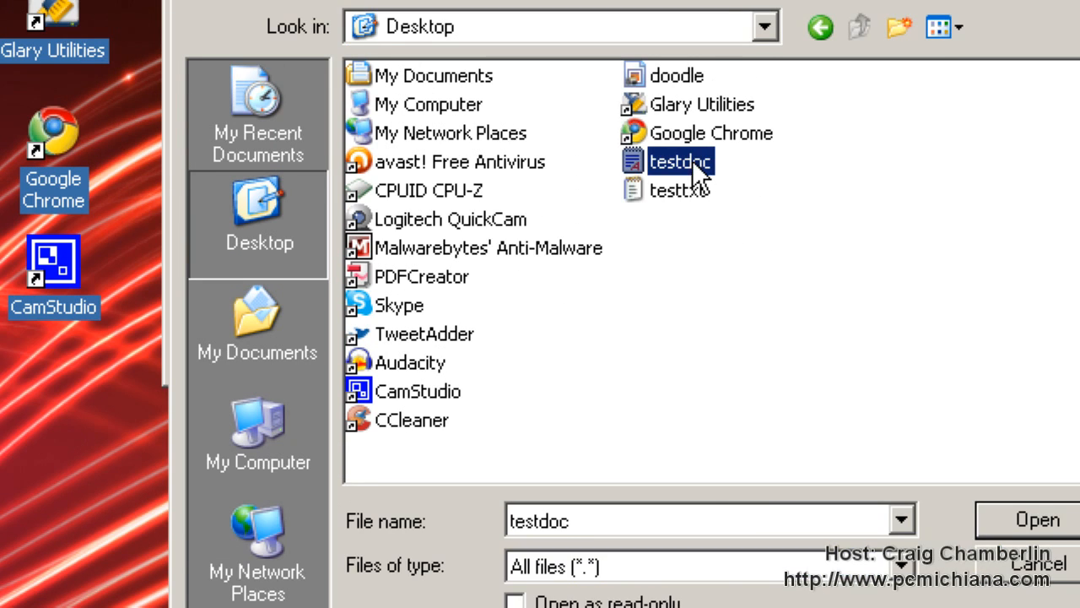
click(1037, 519)
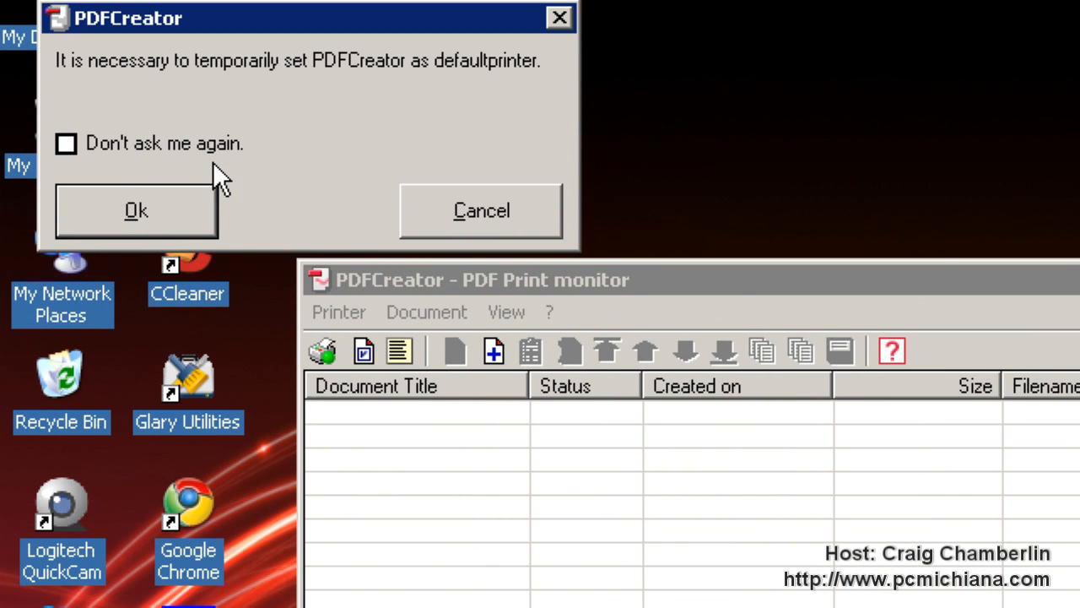
click(135, 210)
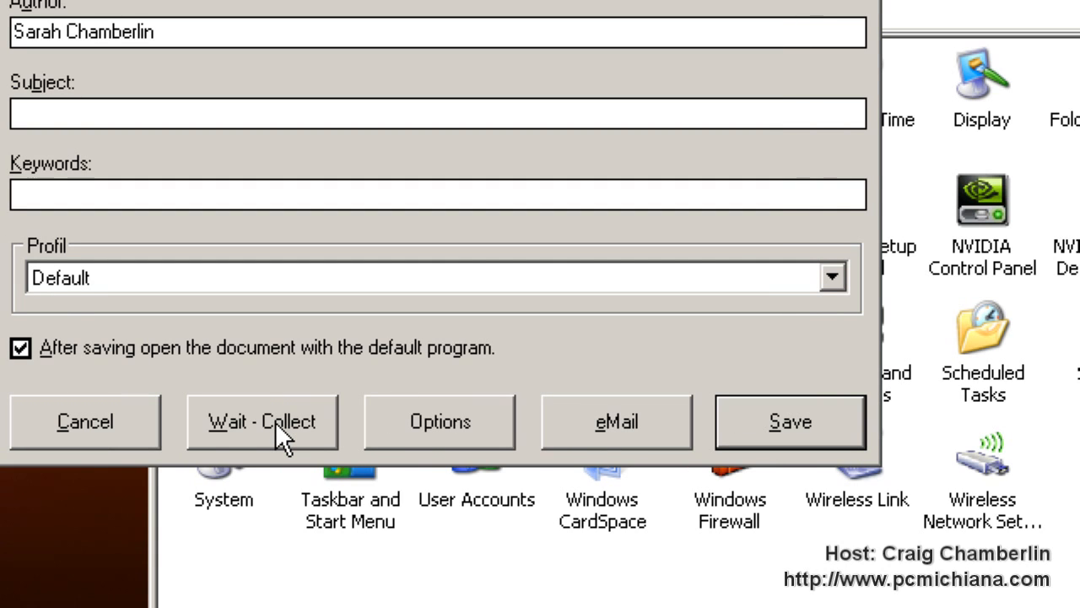
click(263, 422)
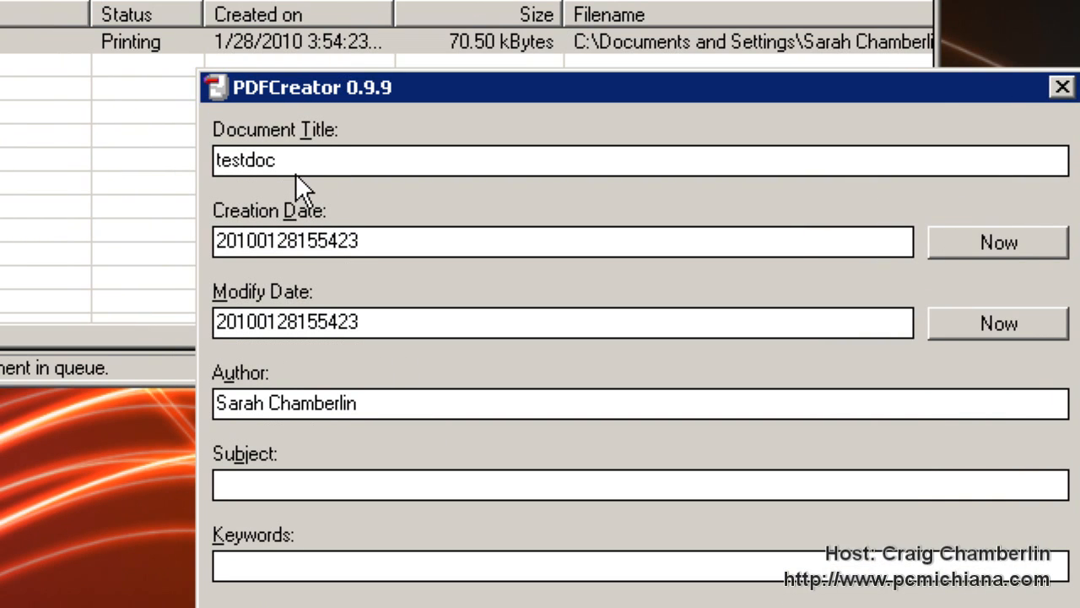
mouse_move(432, 249)
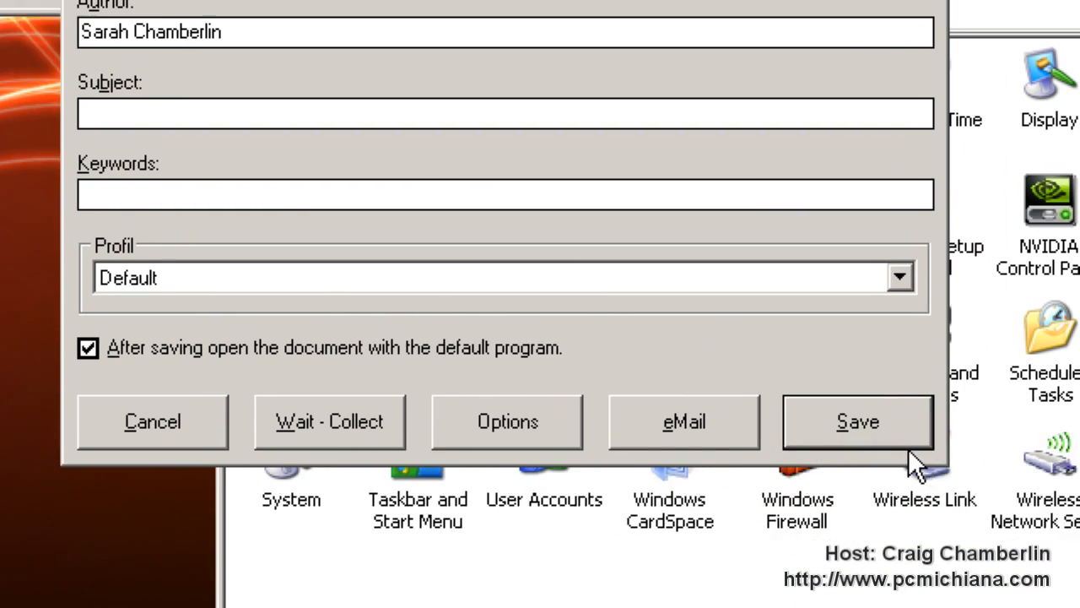
click(857, 421)
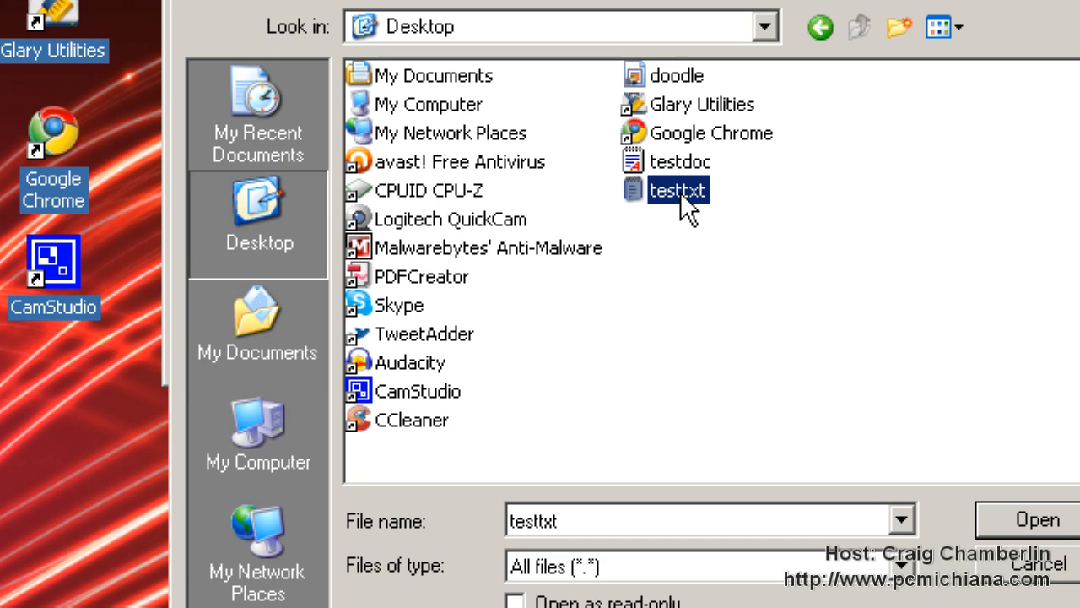
Step: Add testtxt to the queue and bring up the queued documents' actions
click(1037, 519)
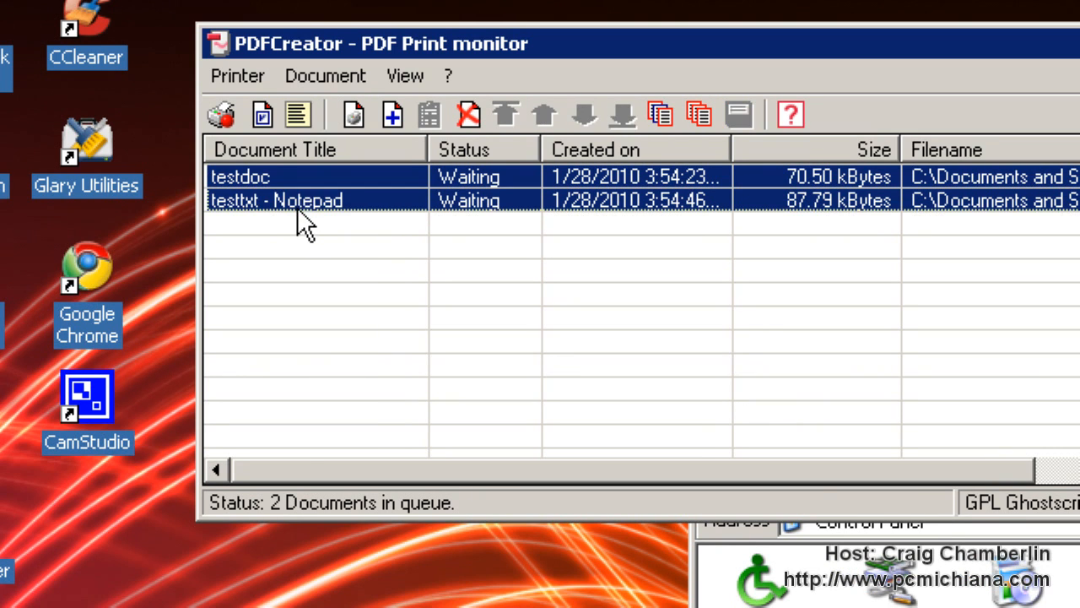
right_click(316, 200)
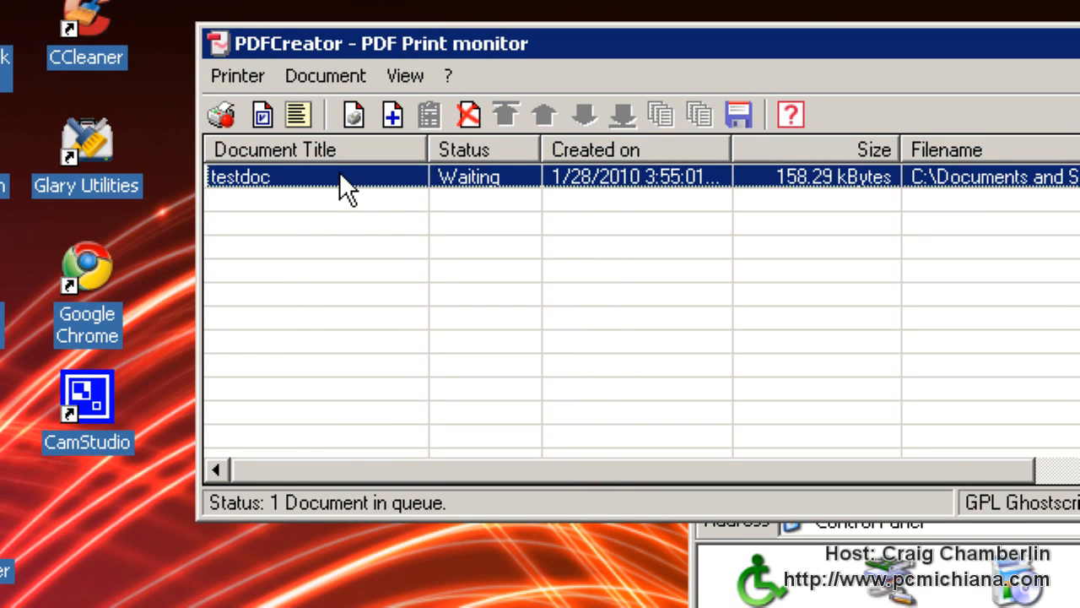
mouse_move(810, 194)
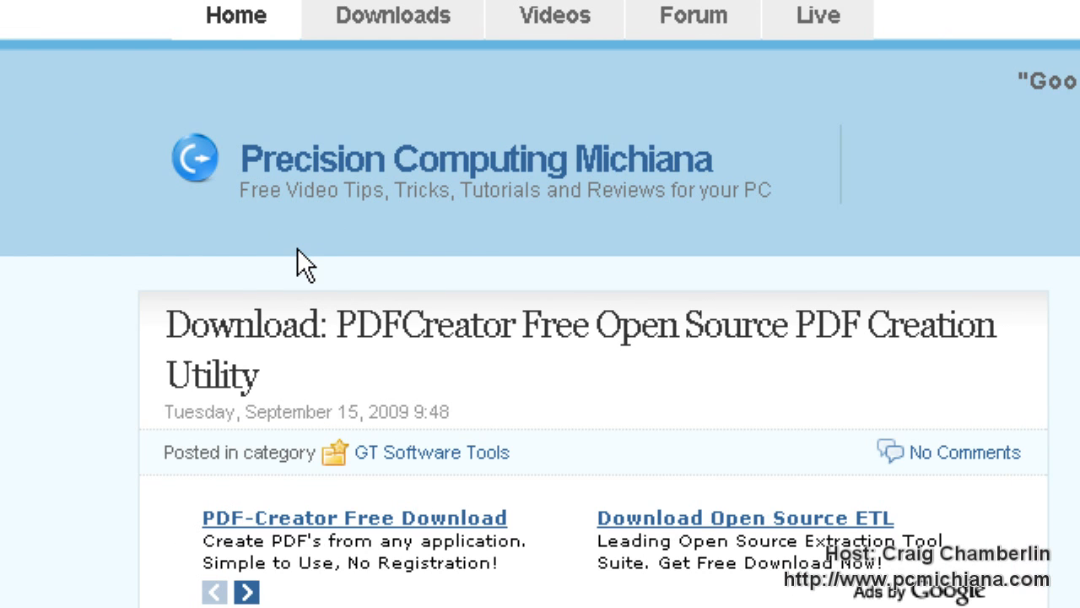
mouse_move(287, 278)
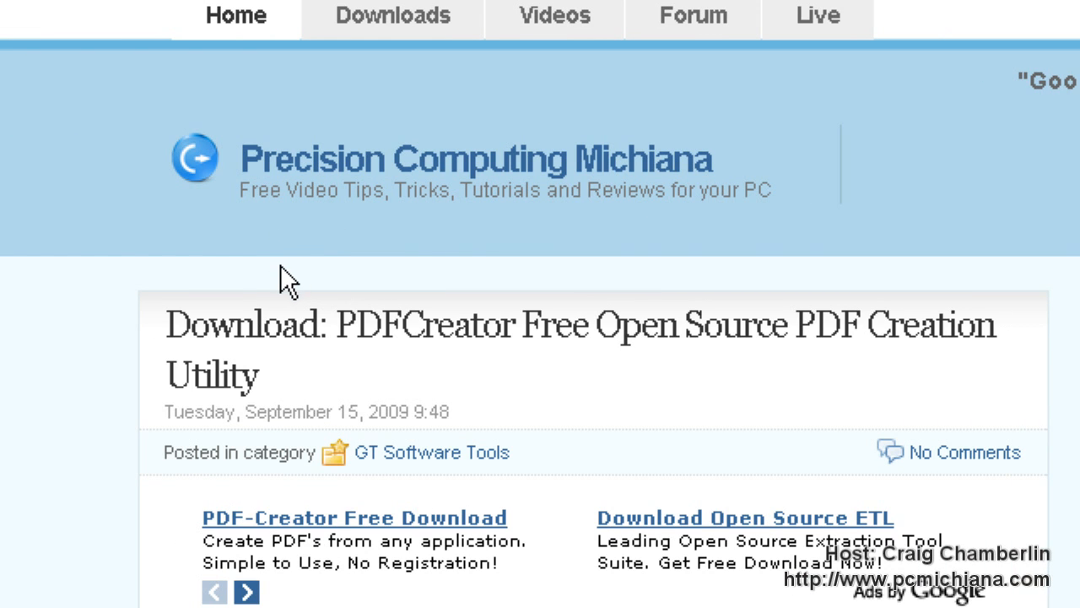
Step: Print the PDFCreator download page from Chrome to the PDFCreator printer
right_click(287, 279)
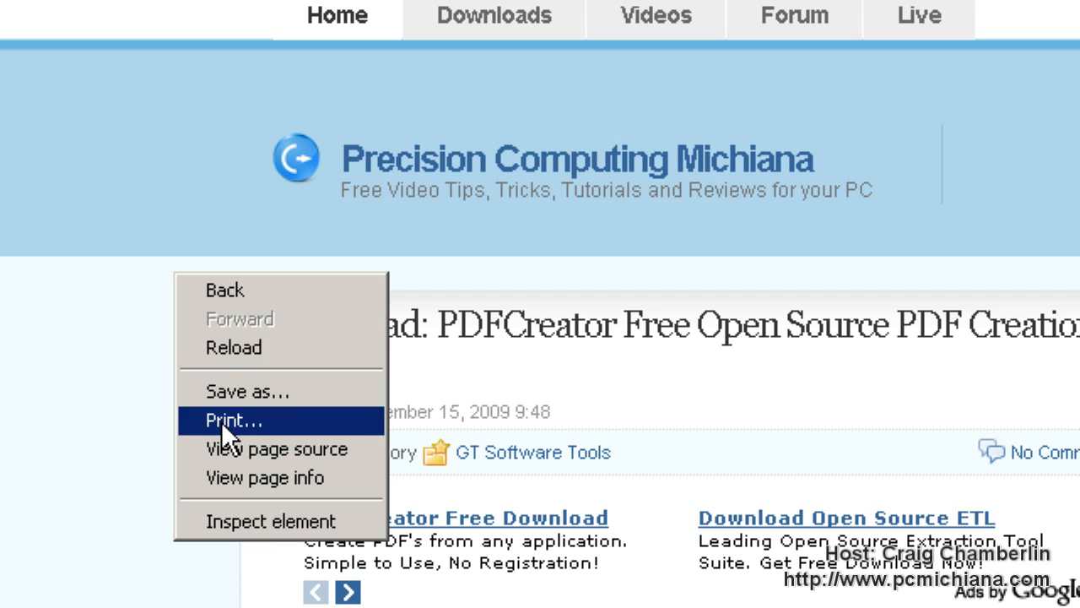
click(234, 420)
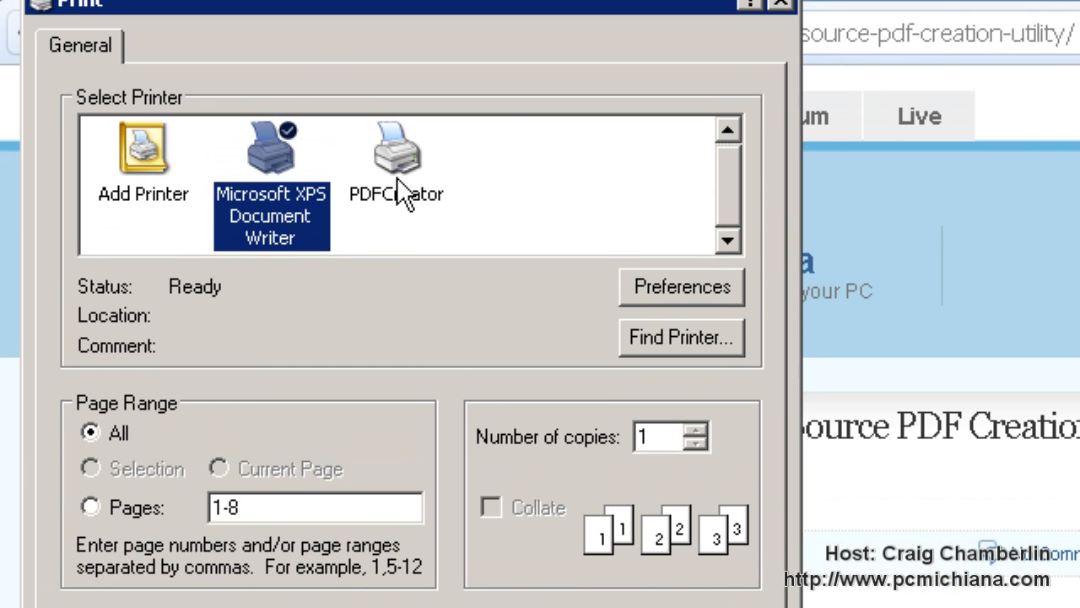
click(397, 161)
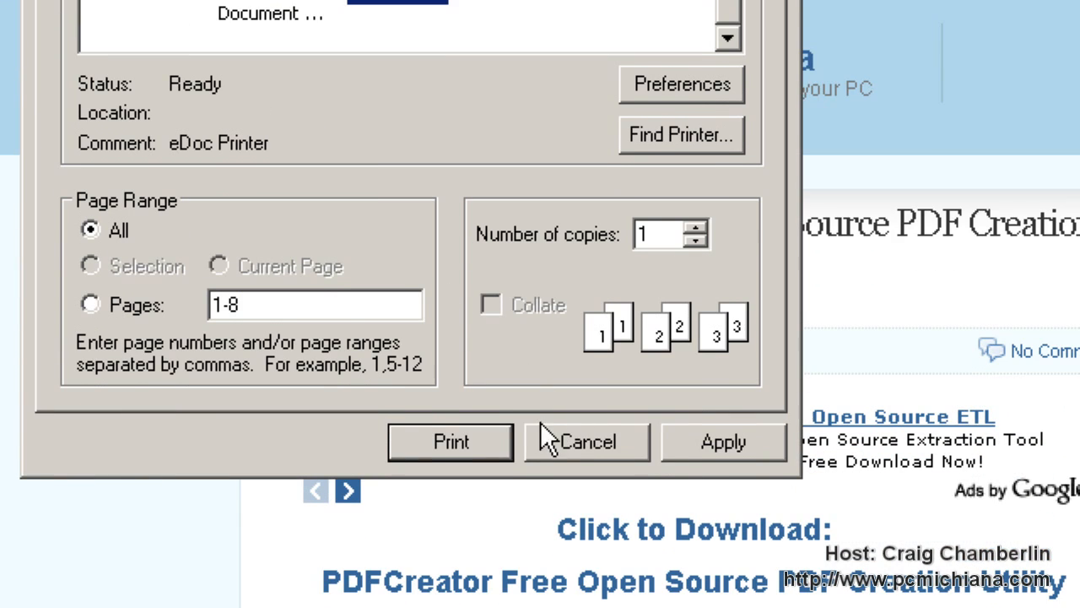
click(586, 441)
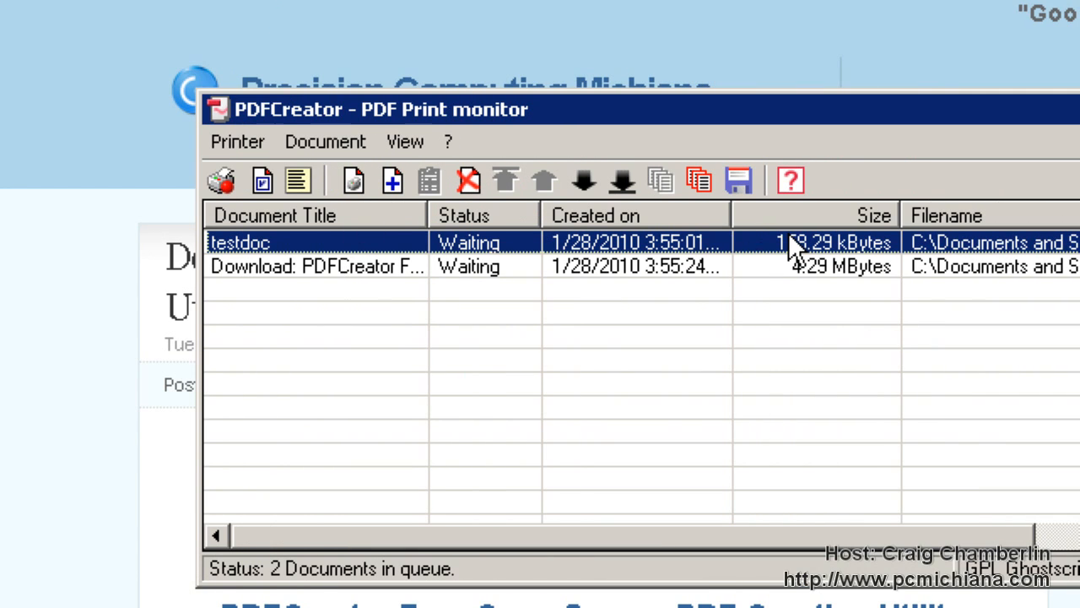
Step: Select the web page job in the print monitor queue
click(316, 266)
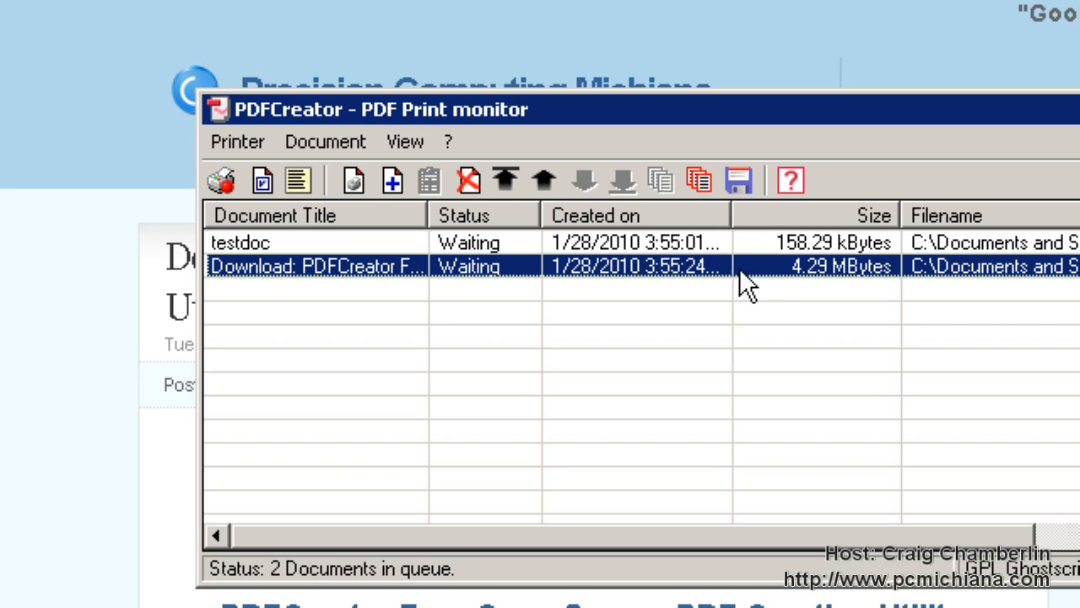
mouse_move(369, 260)
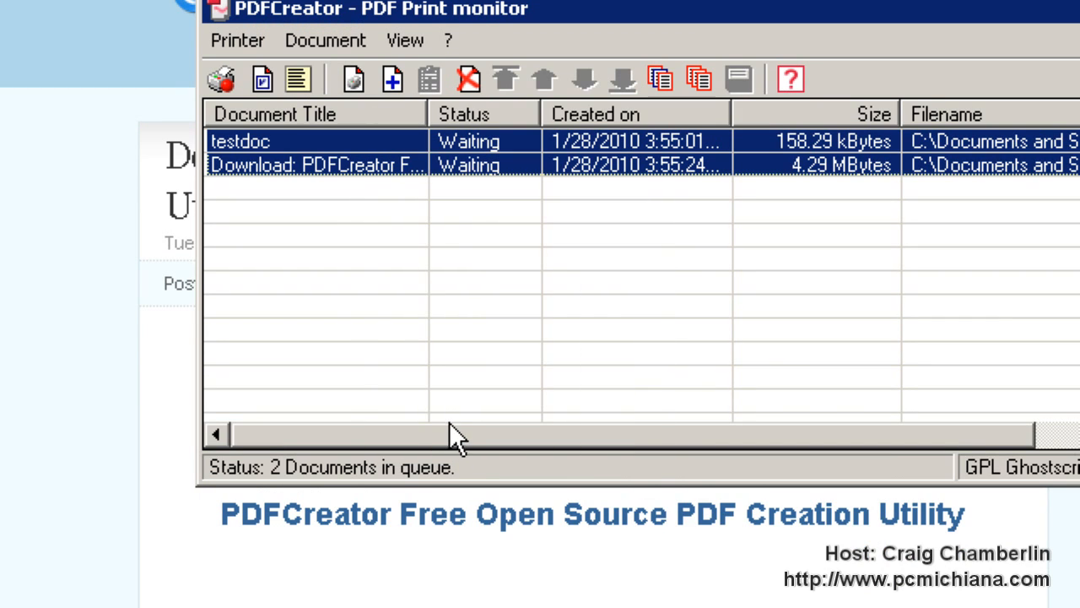
mouse_move(363, 257)
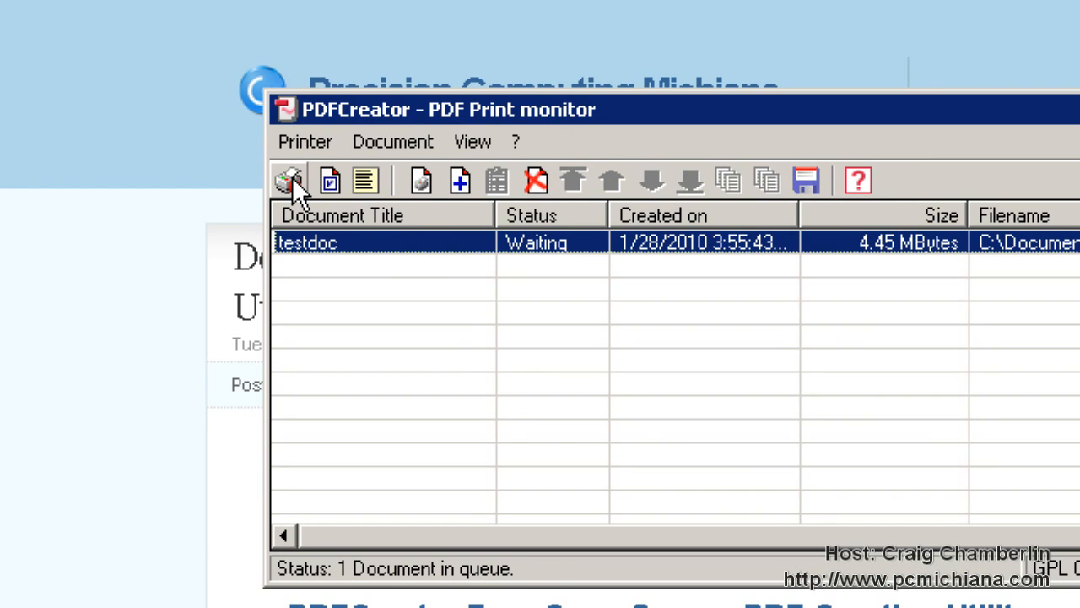
Step: Print the combined job with document title 'This is a Test PDF' and save it
click(288, 180)
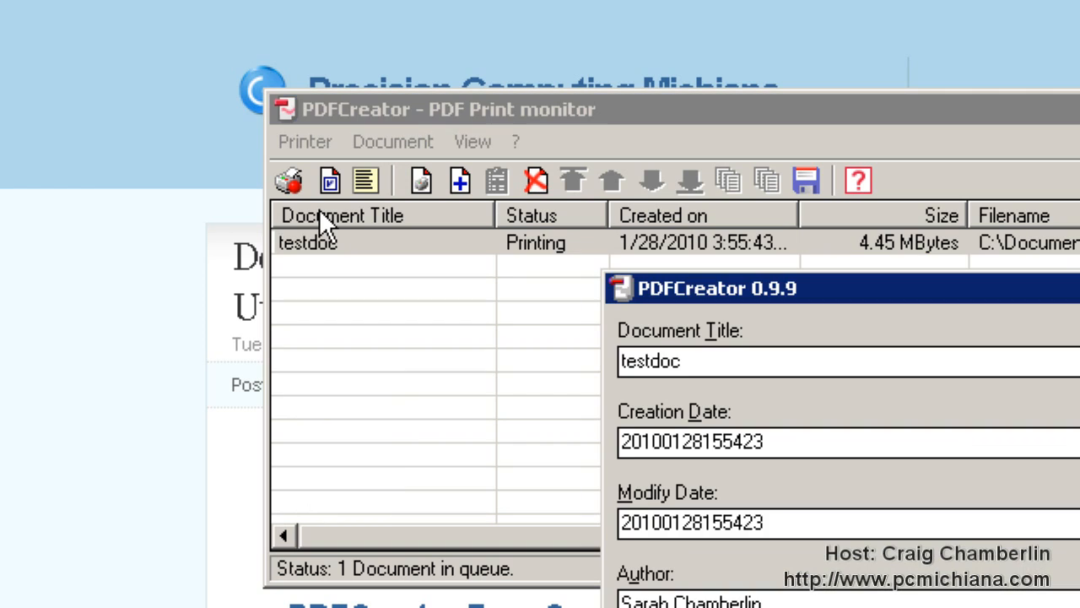
mouse_move(751, 367)
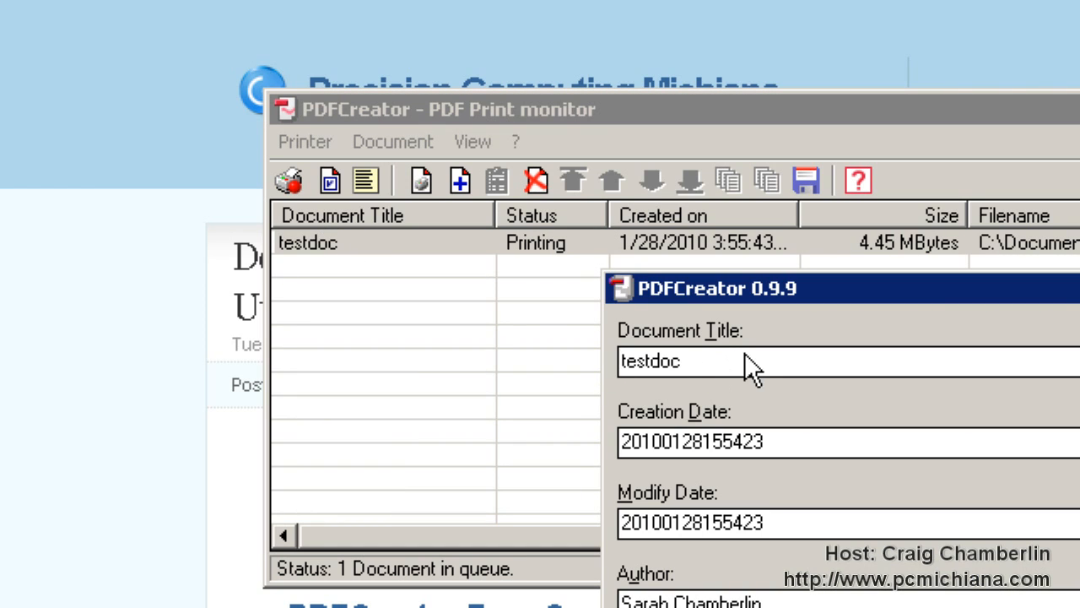
text(This is a Test PDF)
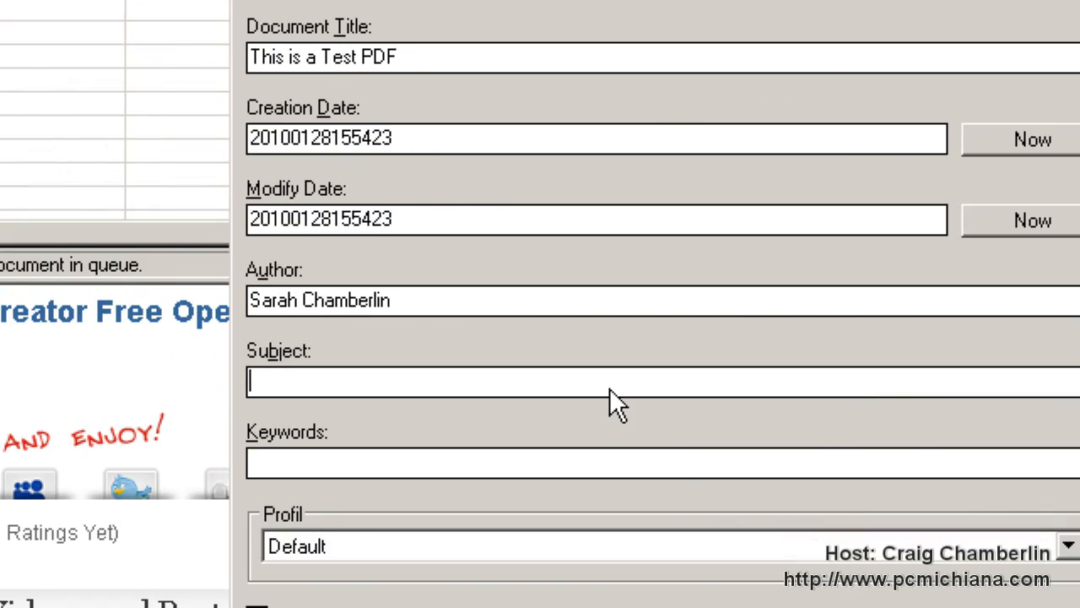
scroll(down, 3)
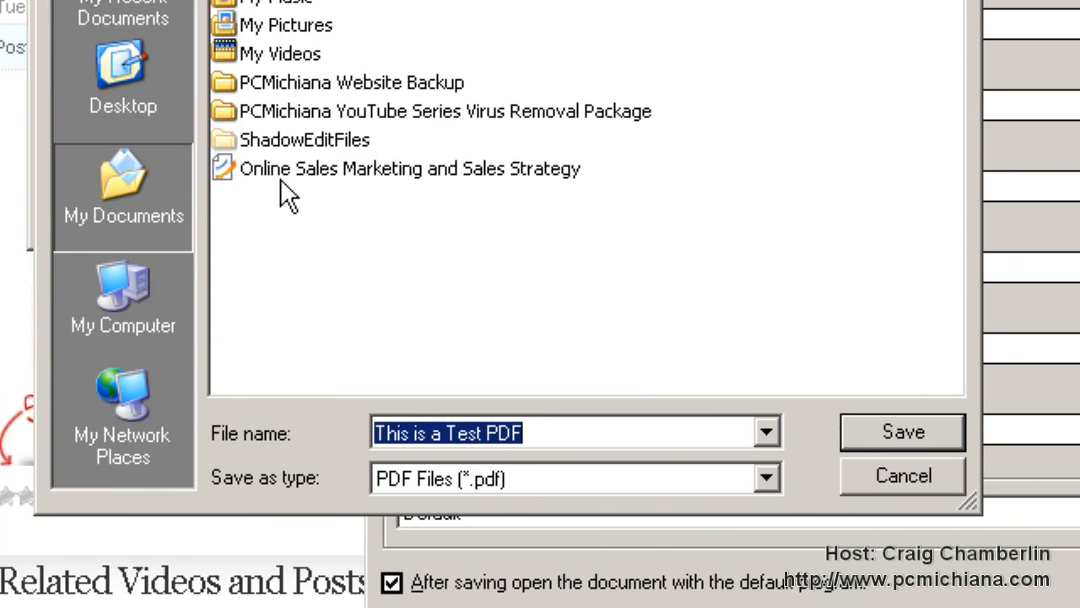
click(901, 431)
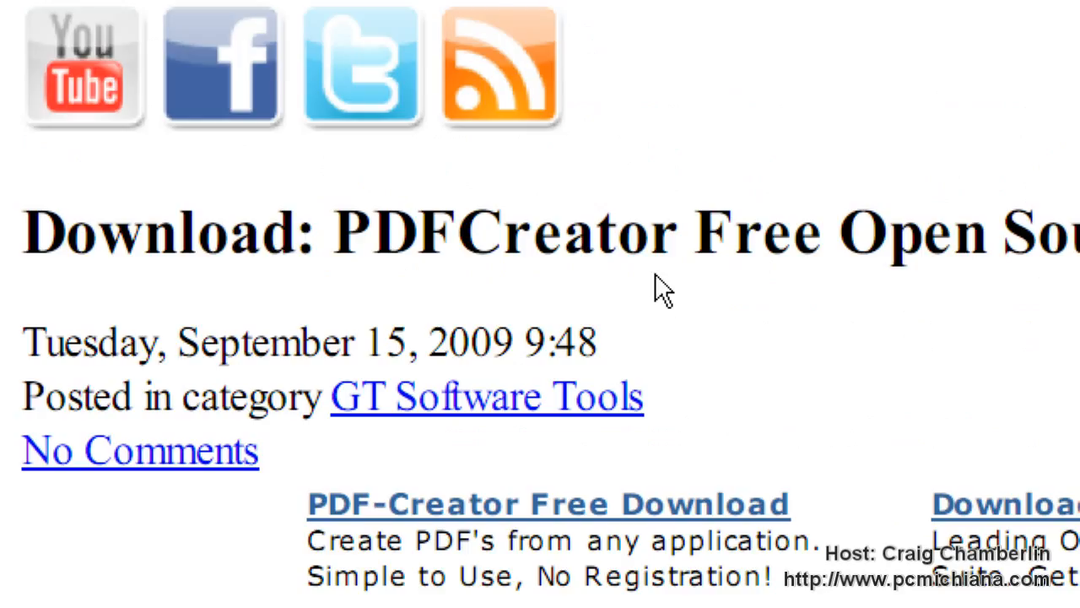
Step: Open Foxit Reader's File menu and dismiss it without choosing anything
click(56, 46)
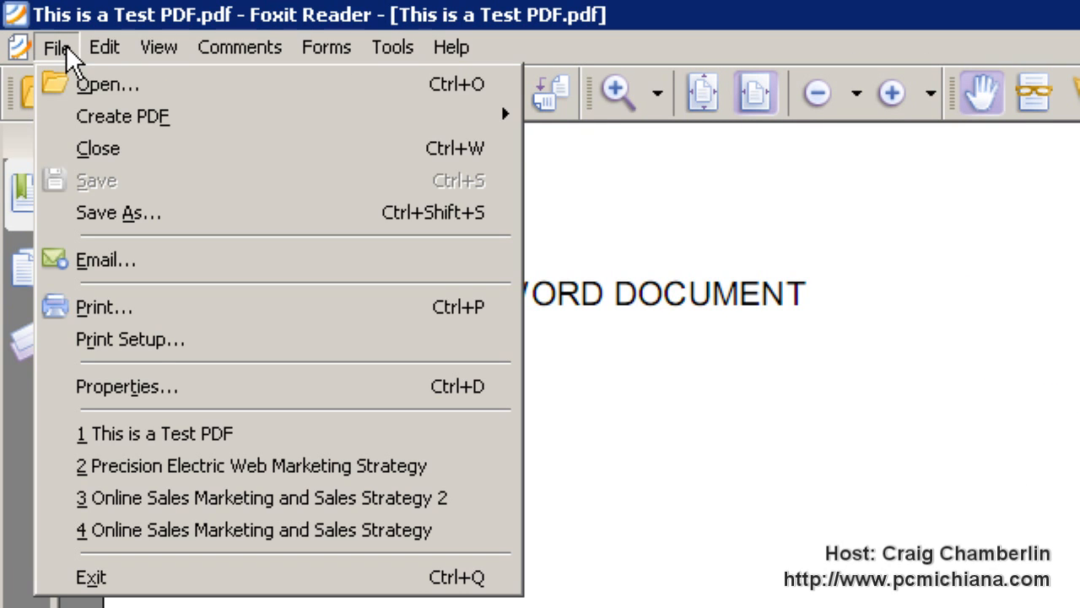
click(810, 254)
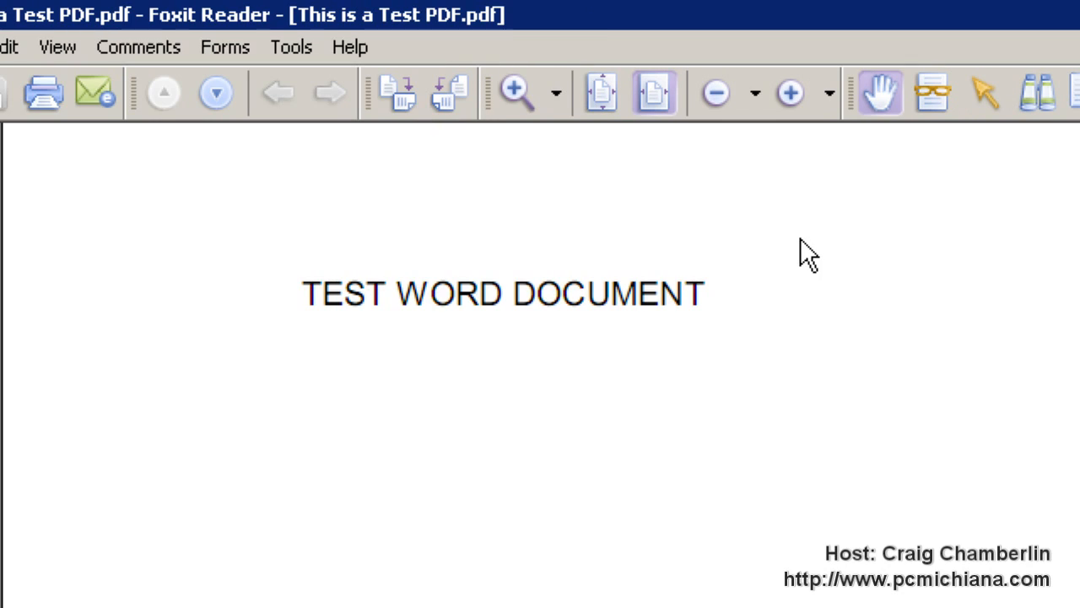